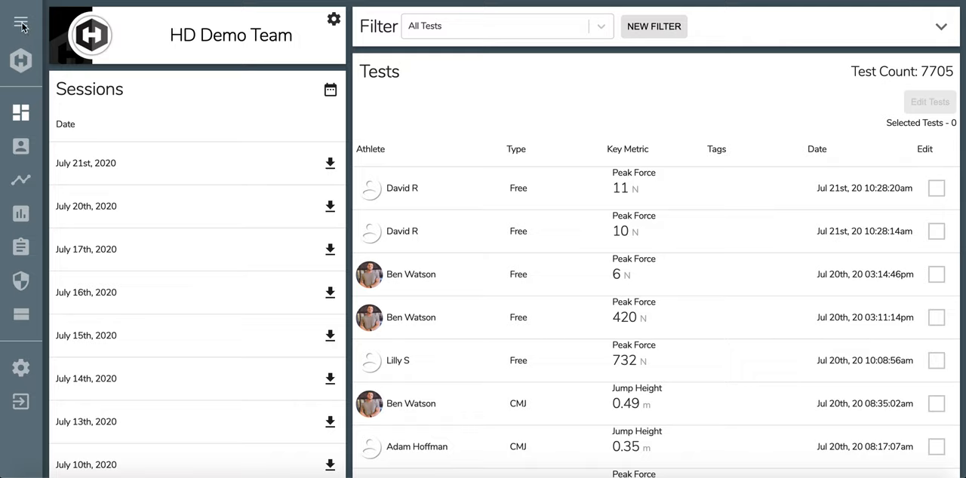
{"action": "mouse_move", "coordinate": [22, 25]}
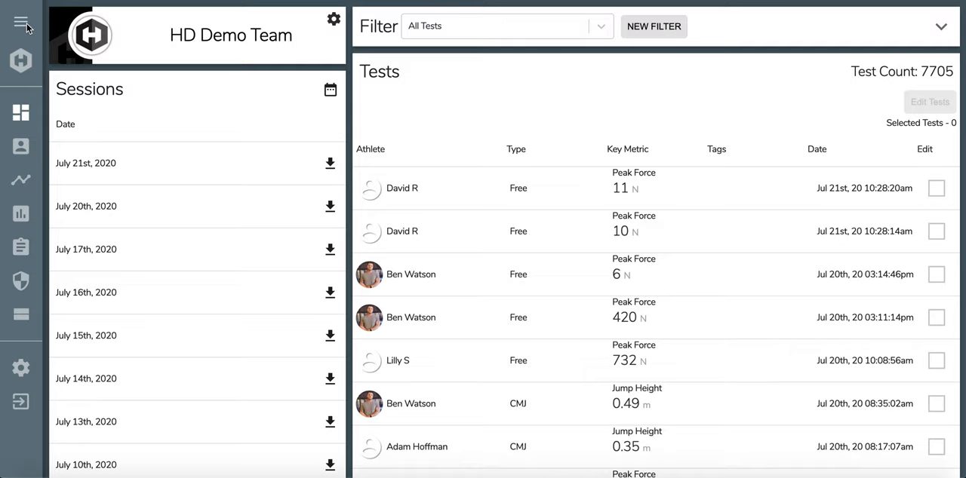
{"action": "left_click", "coordinate": [21, 23]}
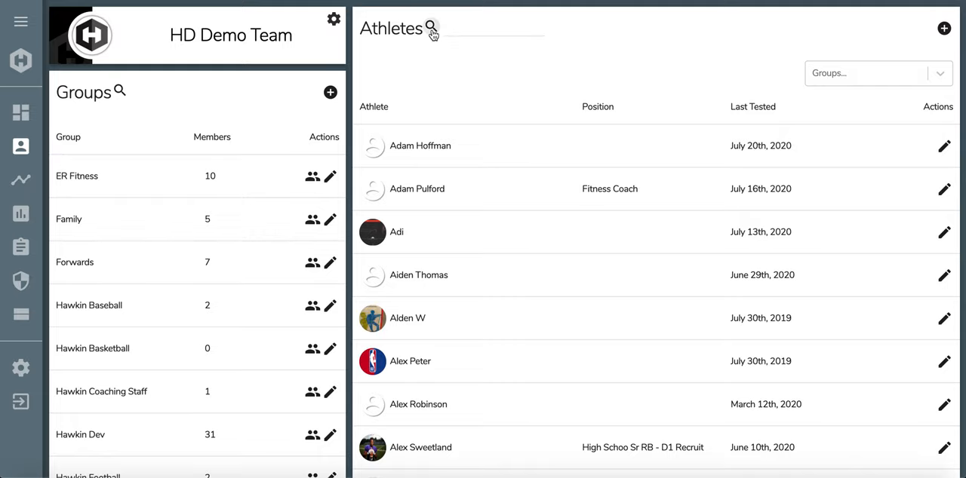
{"action": "type", "text": "drake"}
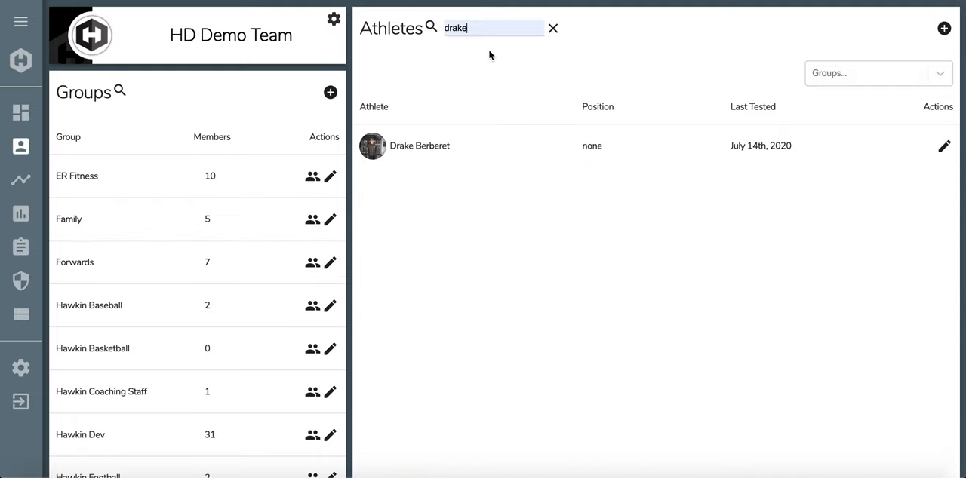
{"action": "left_click", "coordinate": [419, 145]}
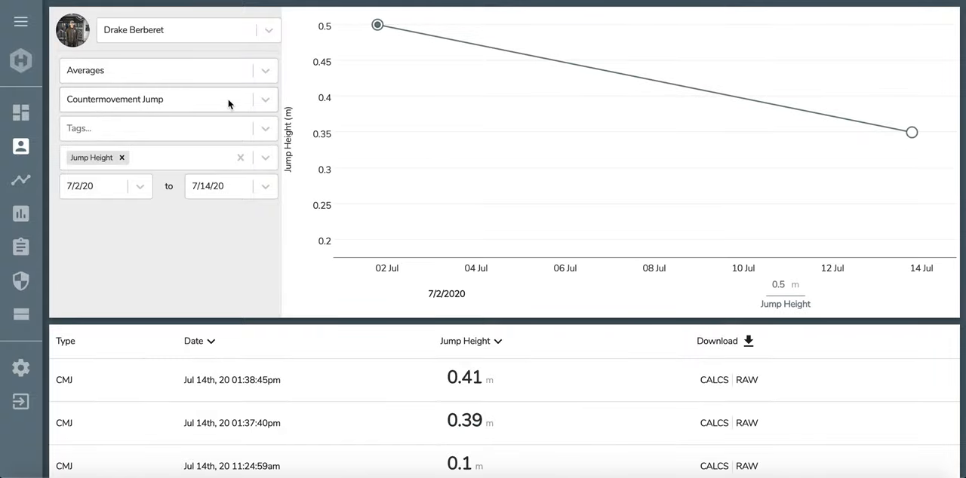
{"action": "mouse_move", "coordinate": [200, 106]}
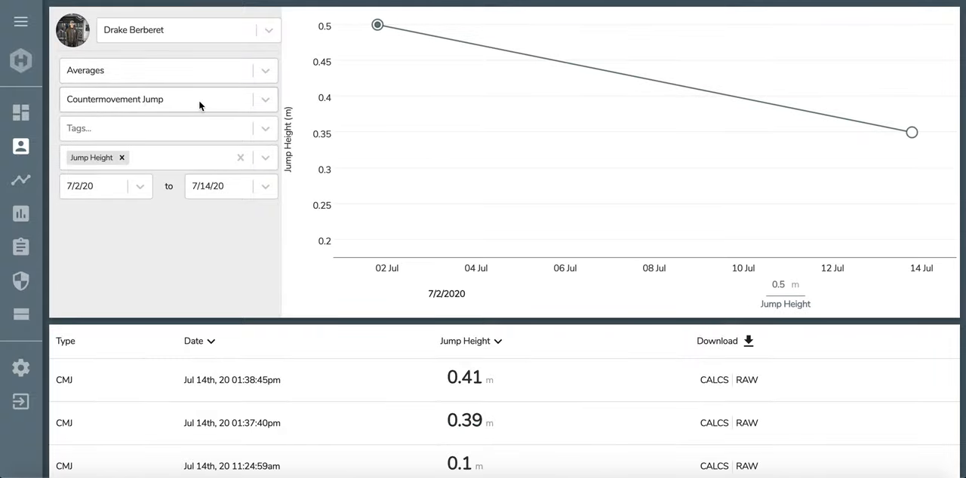
{"action": "mouse_move", "coordinate": [216, 137]}
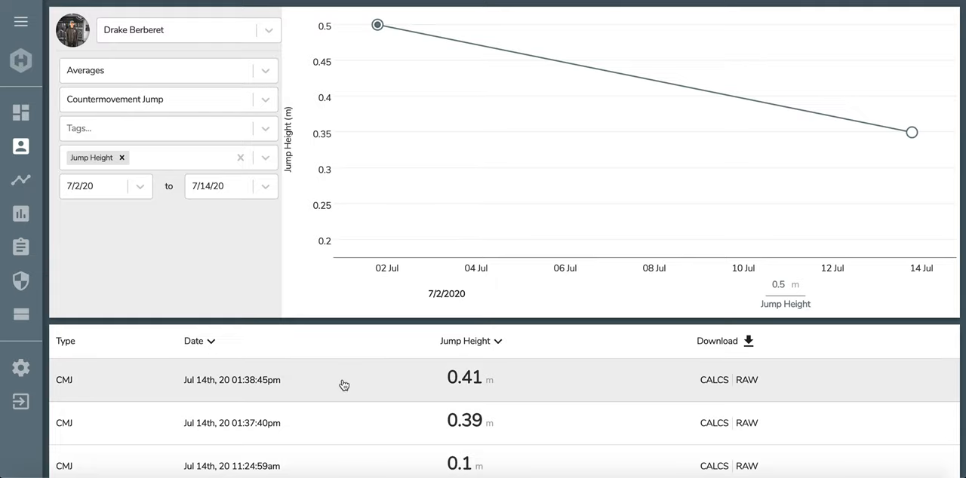
{"action": "mouse_move", "coordinate": [402, 384]}
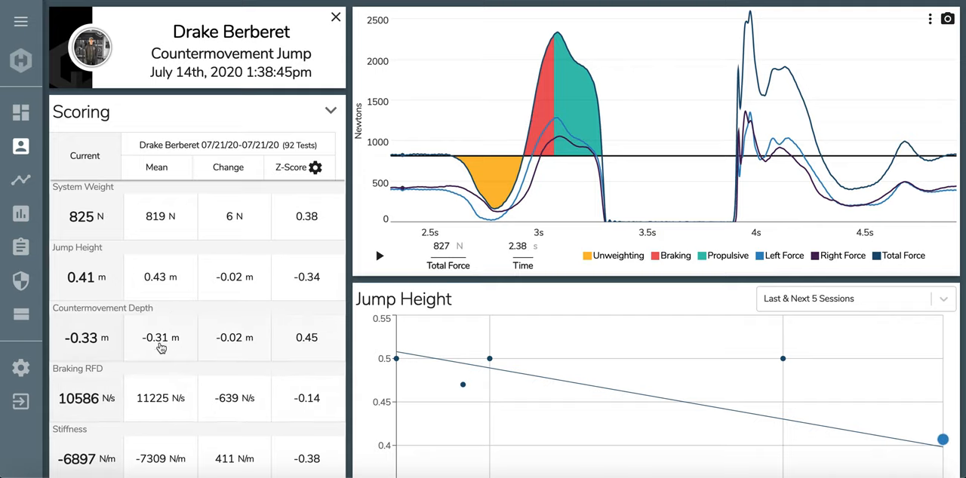
Open the Export dialog below the Scoring table for the July 14th test.
{"action": "scroll", "scroll_direction": "down", "scroll_amount": 3}
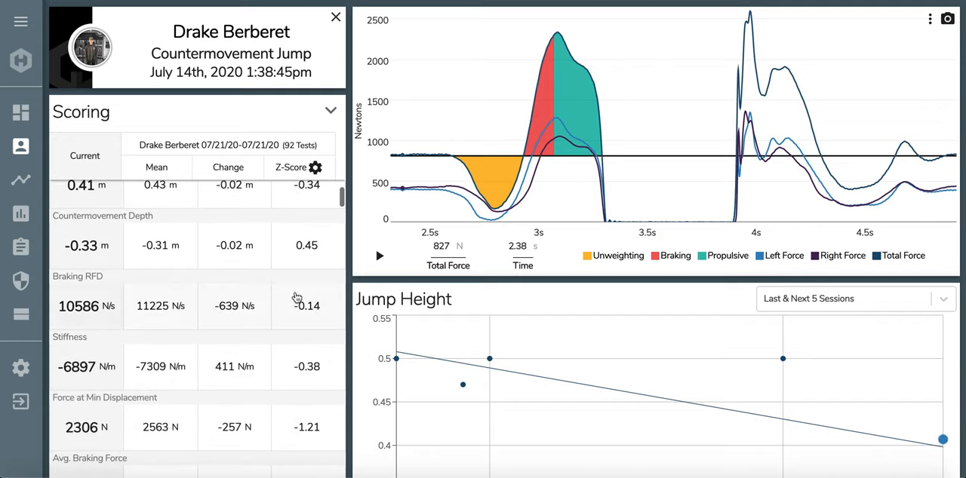
{"action": "scroll", "scroll_direction": "down", "scroll_amount": 3}
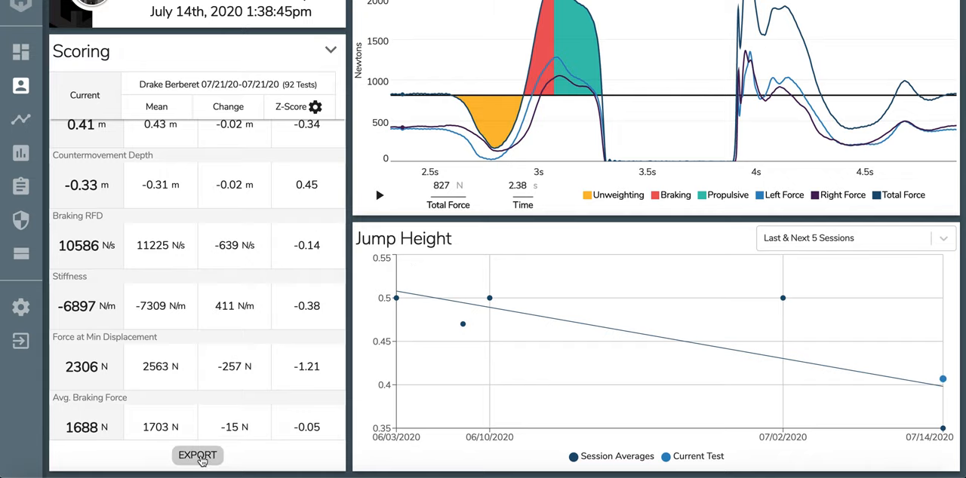
{"action": "left_click", "coordinate": [197, 455]}
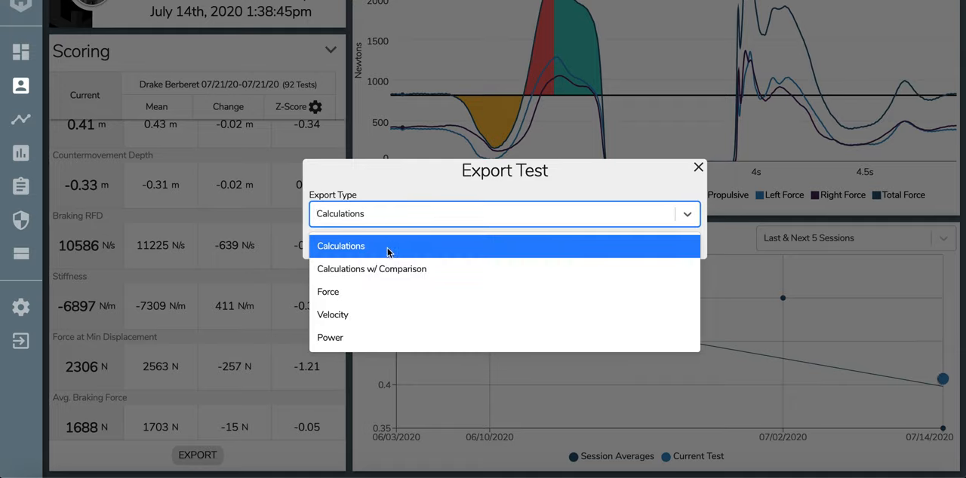
{"action": "mouse_move", "coordinate": [430, 269]}
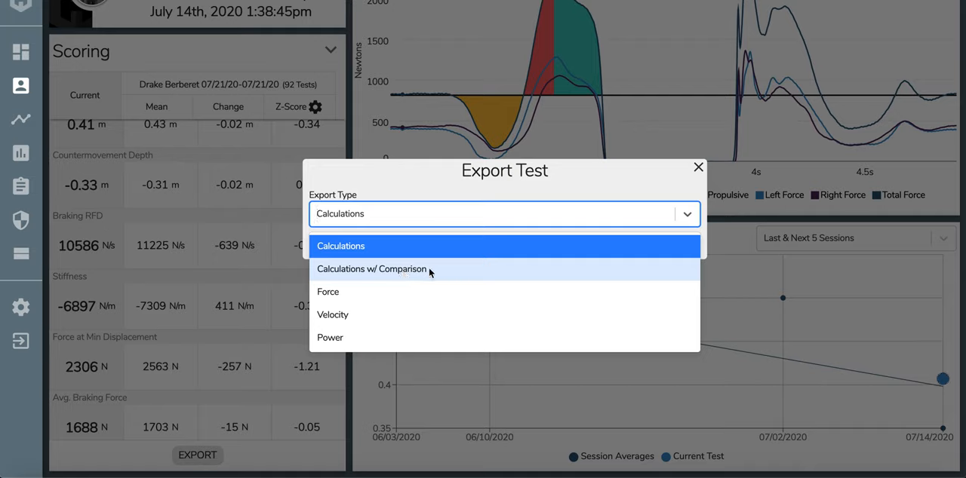
{"action": "mouse_move", "coordinate": [426, 292]}
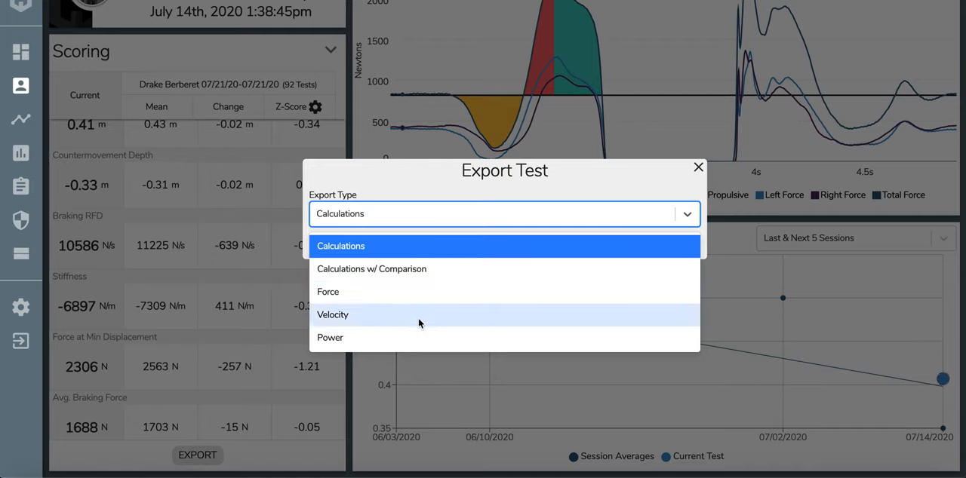
{"action": "mouse_move", "coordinate": [412, 338]}
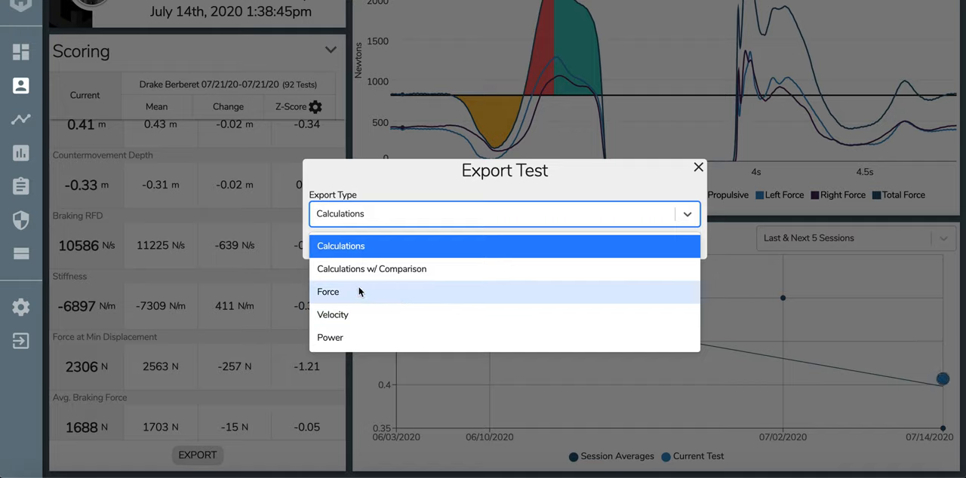
{"action": "mouse_move", "coordinate": [330, 296]}
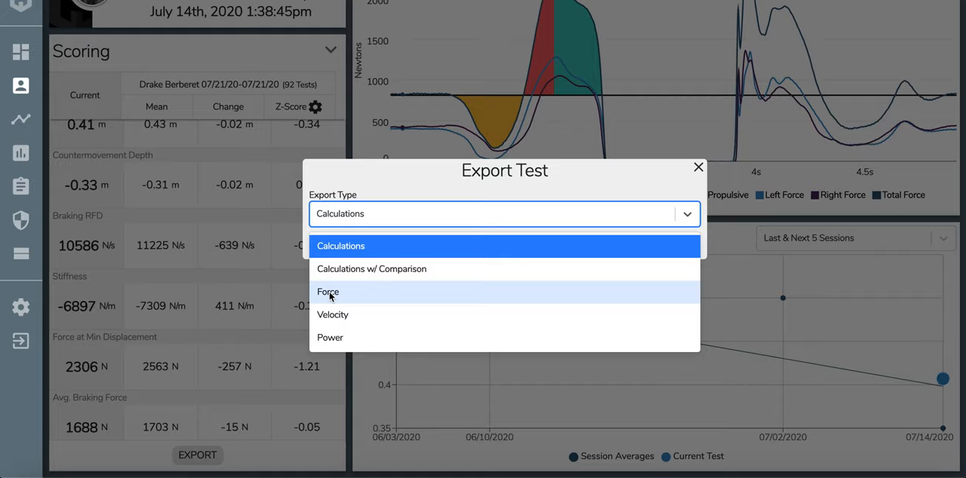
Export the July 14th test with Force as the export type.
{"action": "left_click", "coordinate": [328, 291]}
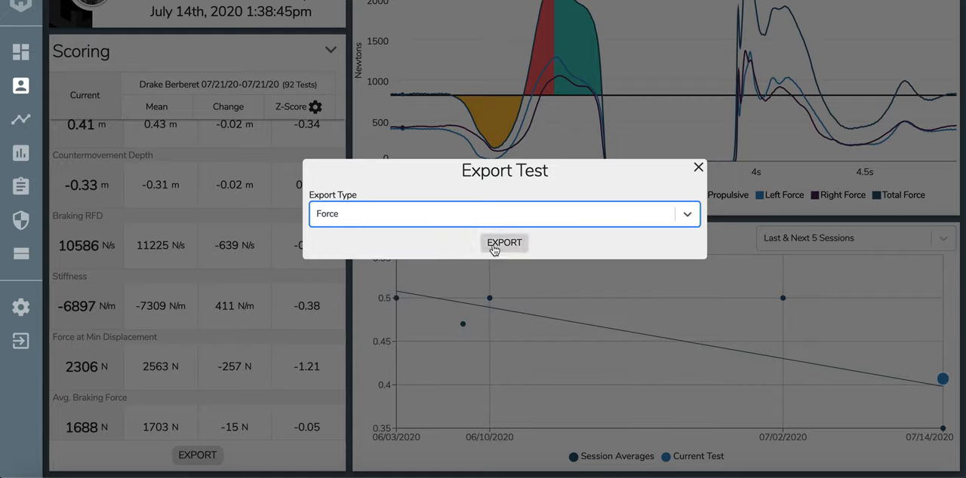
{"action": "left_click", "coordinate": [503, 242]}
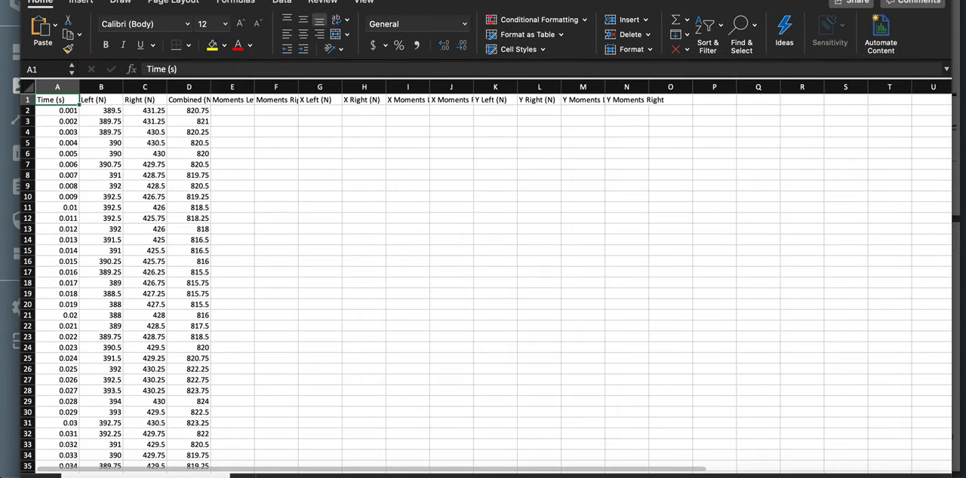
Open the Force CSV in Excel, inspect the Time column, and select moment columns E–N.
{"action": "left_click", "coordinate": [316, 195]}
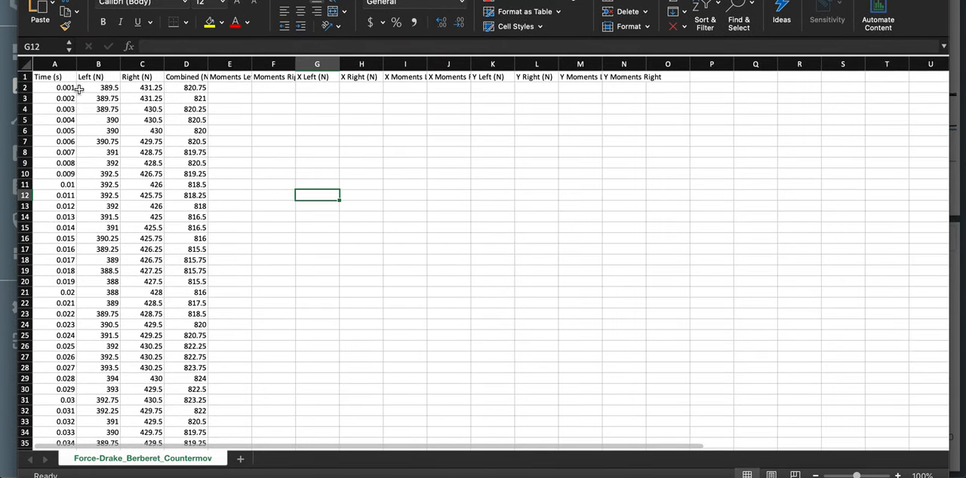
{"action": "left_click", "coordinate": [54, 63]}
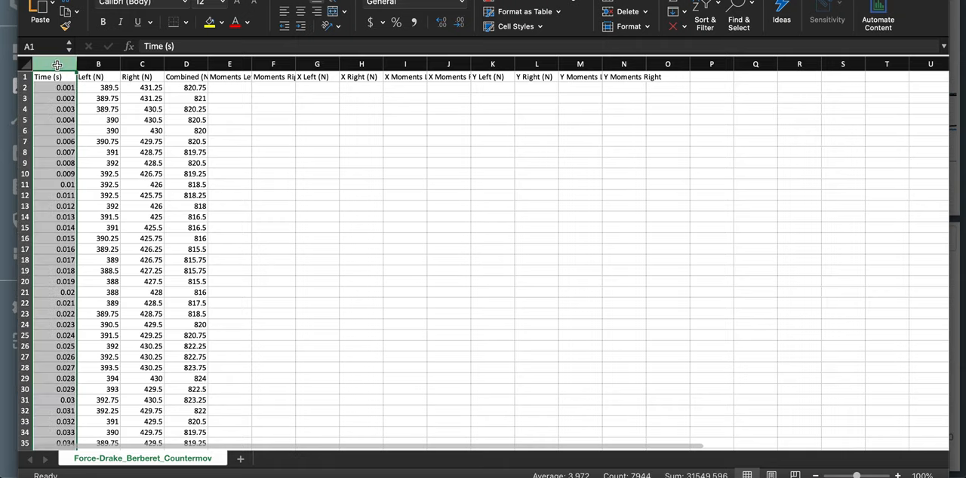
{"action": "left_click", "coordinate": [98, 76]}
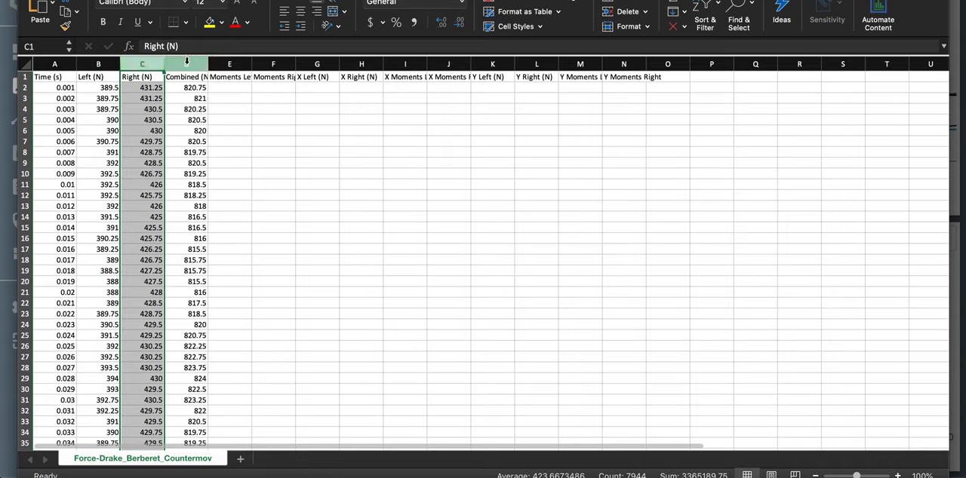
{"action": "left_click", "coordinate": [186, 63]}
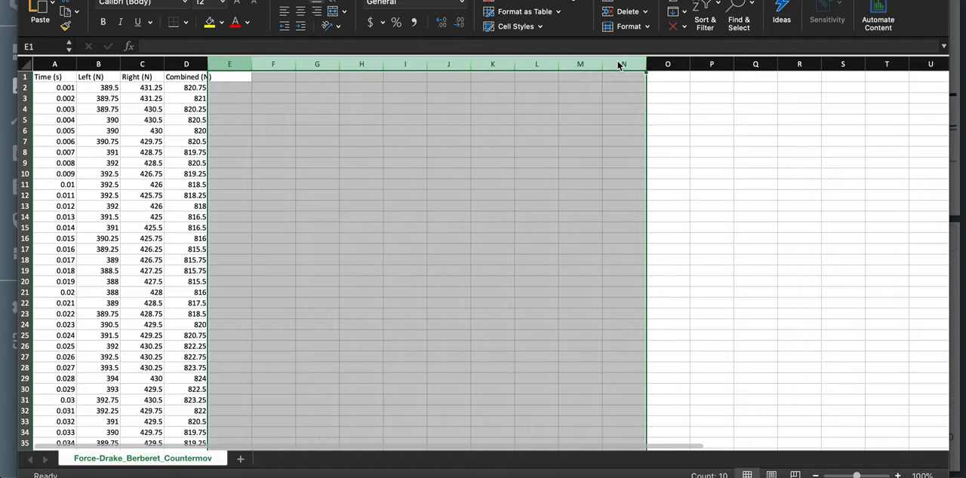
Delete moment columns E–N, leaving Time, Left, Right and Combined force.
{"action": "left_click", "coordinate": [711, 119]}
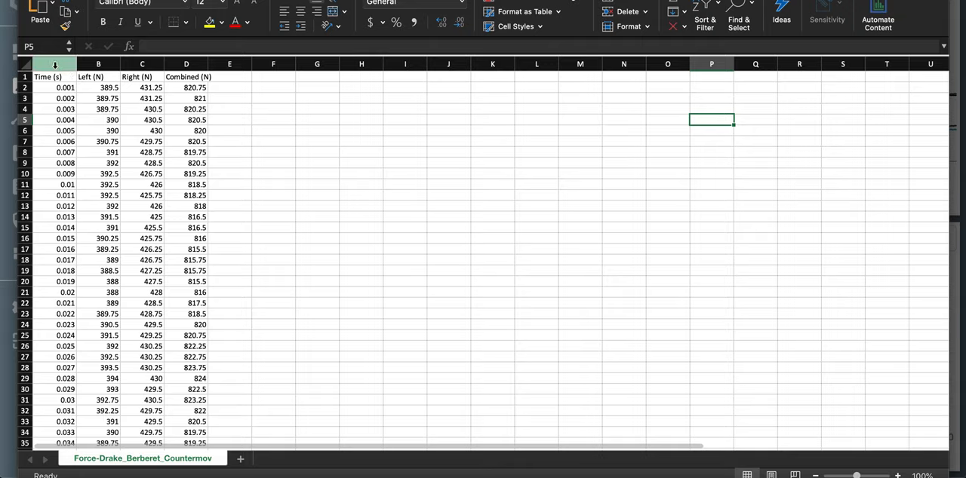
{"action": "left_click", "coordinate": [55, 64]}
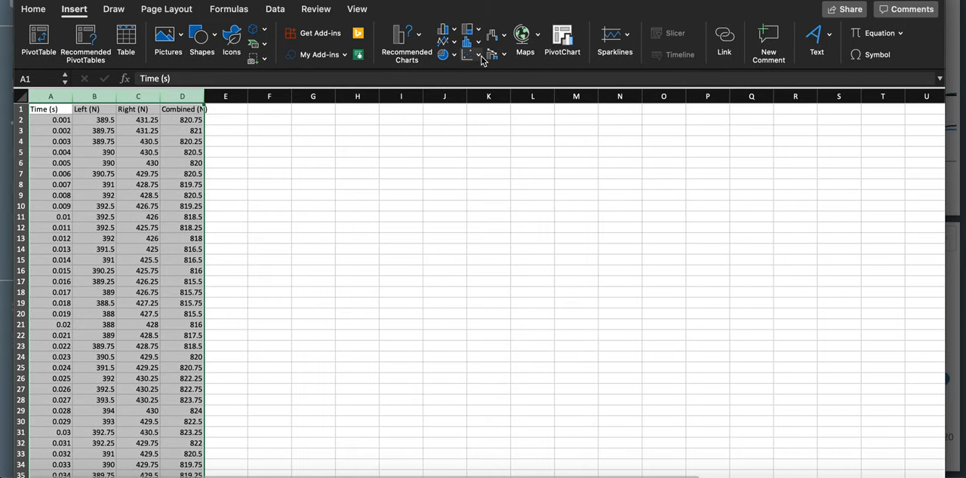
Insert a Scatter with Smooth Lines and Markers chart of the force columns.
{"action": "left_click", "coordinate": [472, 54]}
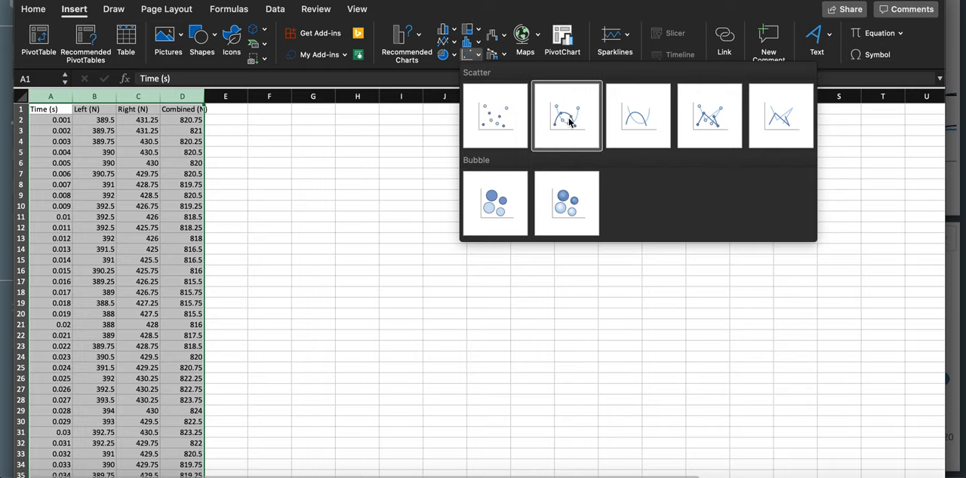
{"action": "left_click", "coordinate": [566, 115]}
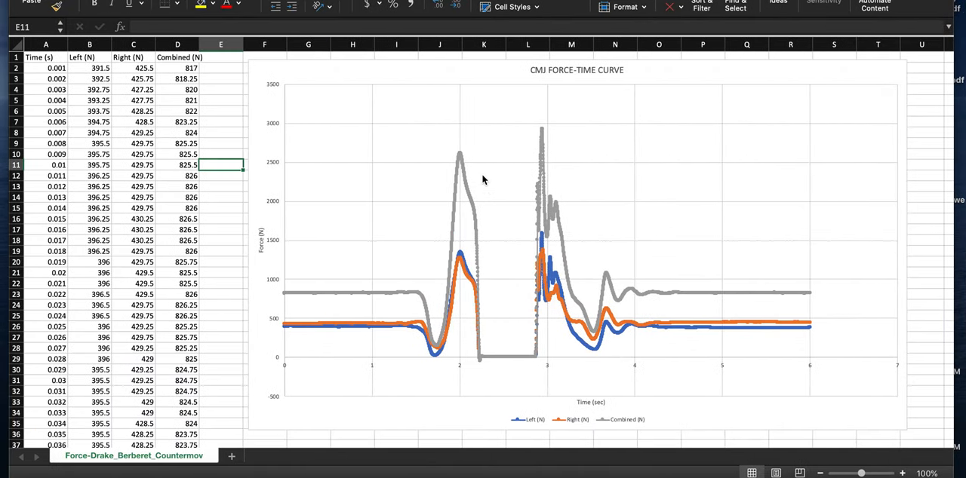
{"action": "left_click", "coordinate": [921, 99]}
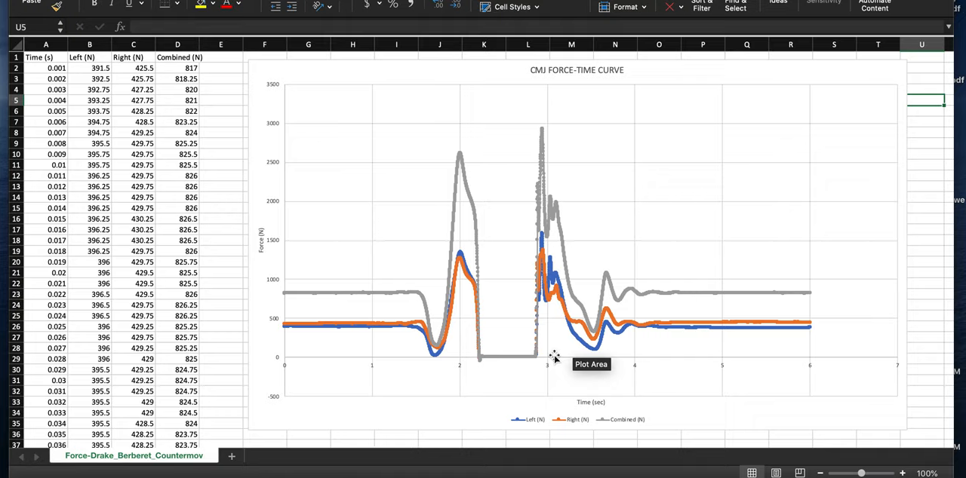
{"action": "mouse_move", "coordinate": [289, 272]}
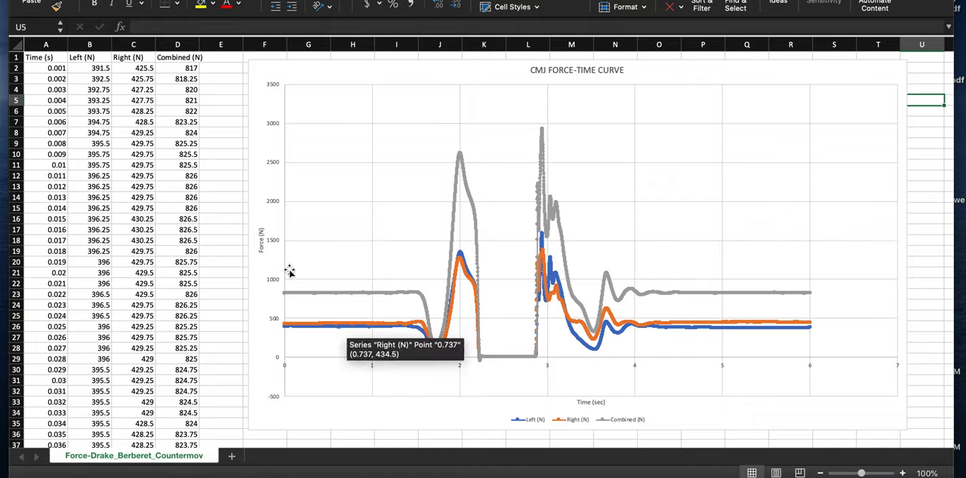
{"action": "mouse_move", "coordinate": [262, 245]}
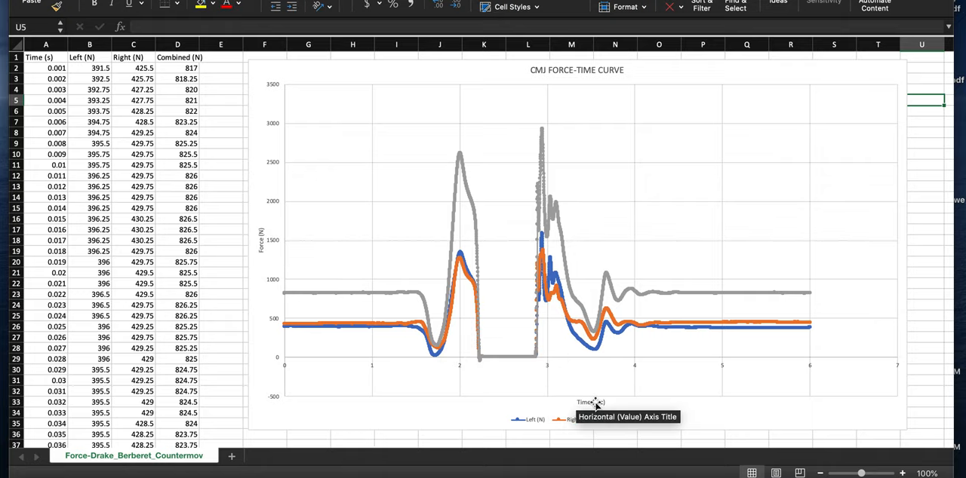
{"action": "mouse_move", "coordinate": [360, 296]}
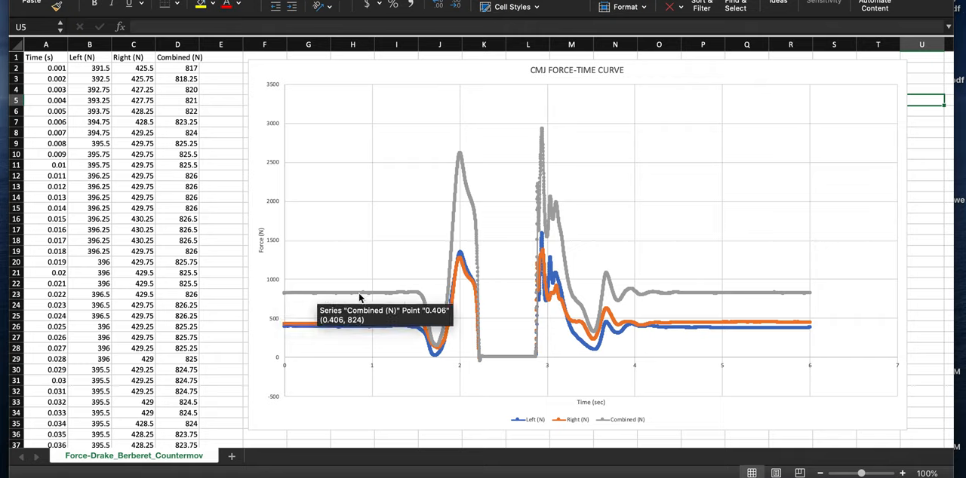
{"action": "mouse_move", "coordinate": [294, 298]}
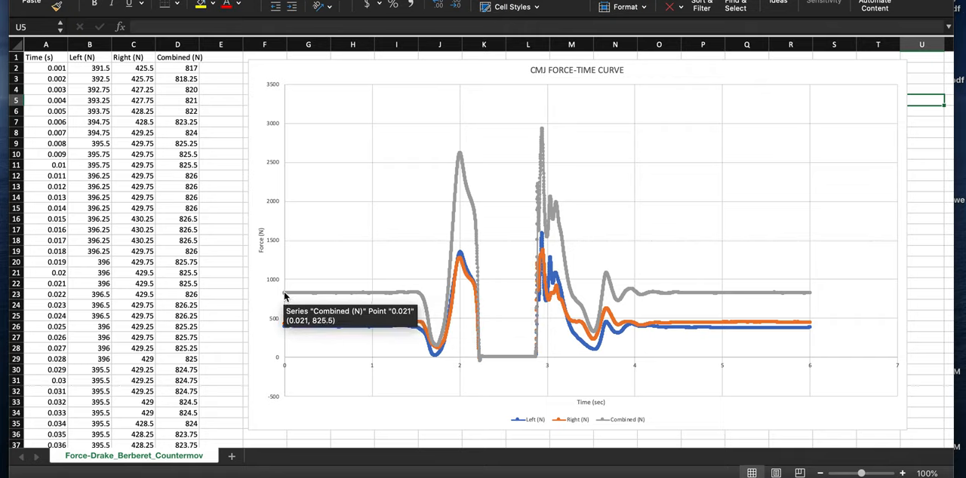
{"action": "mouse_move", "coordinate": [413, 301]}
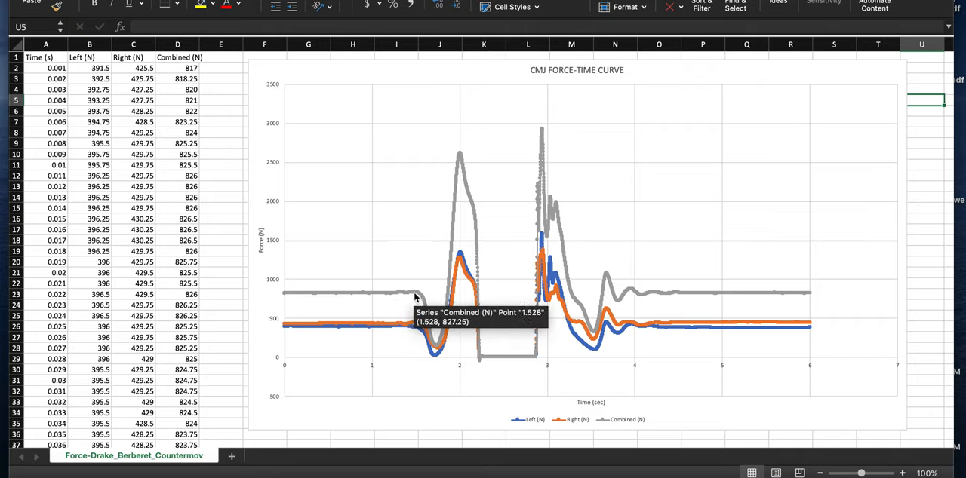
{"action": "mouse_move", "coordinate": [399, 296]}
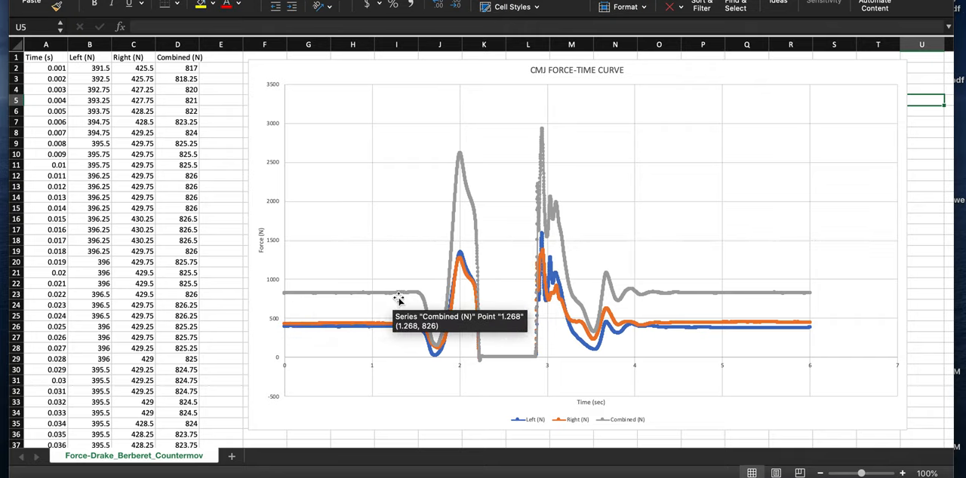
{"action": "mouse_move", "coordinate": [294, 296]}
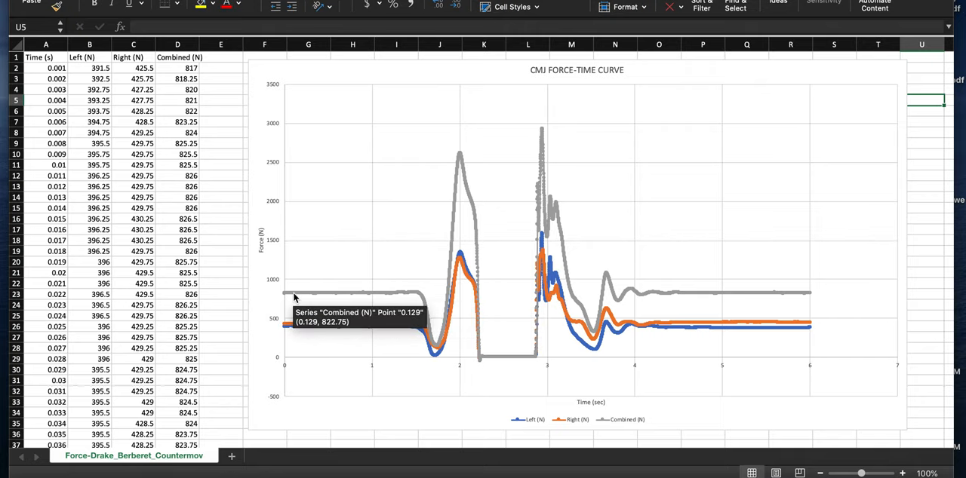
{"action": "mouse_move", "coordinate": [392, 298]}
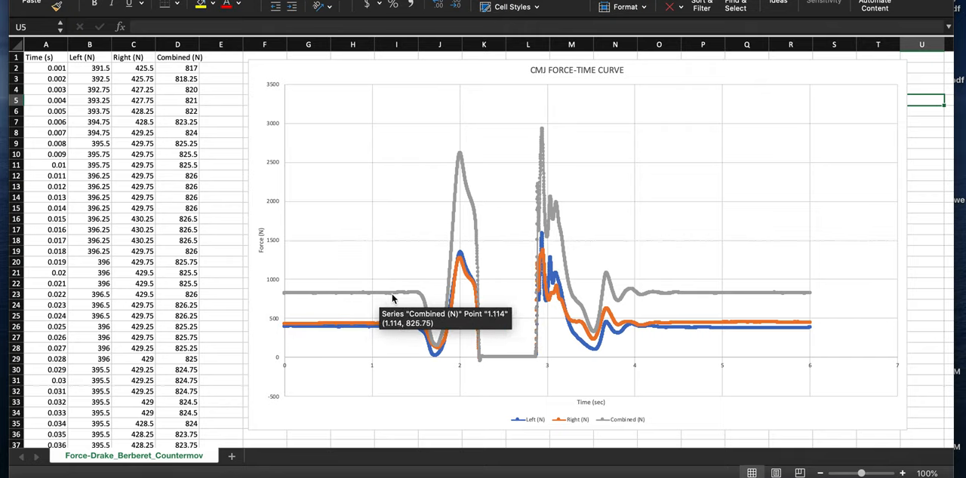
{"action": "mouse_move", "coordinate": [324, 299]}
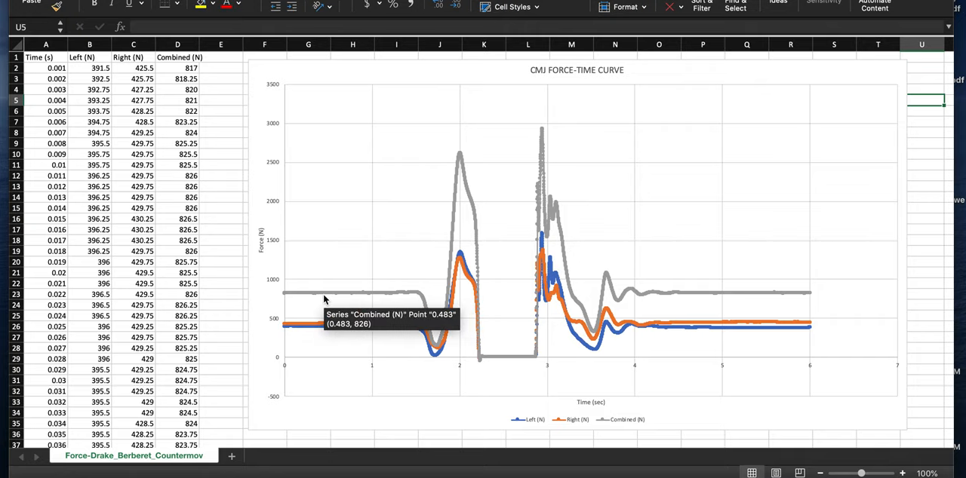
{"action": "mouse_move", "coordinate": [413, 299]}
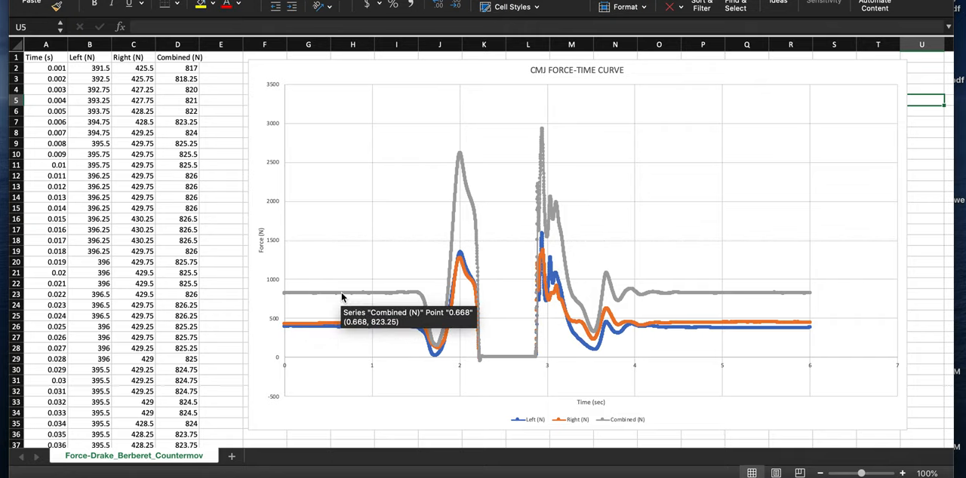
{"action": "mouse_move", "coordinate": [370, 295]}
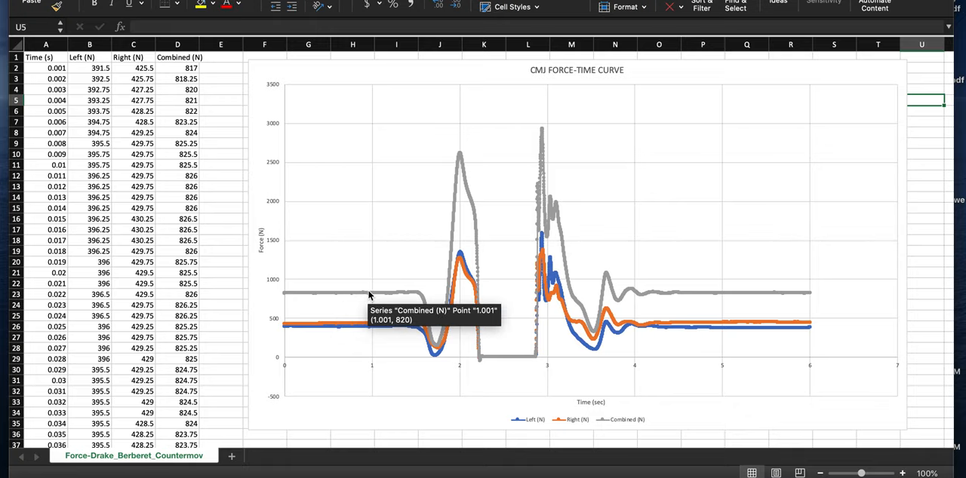
{"action": "mouse_move", "coordinate": [339, 294]}
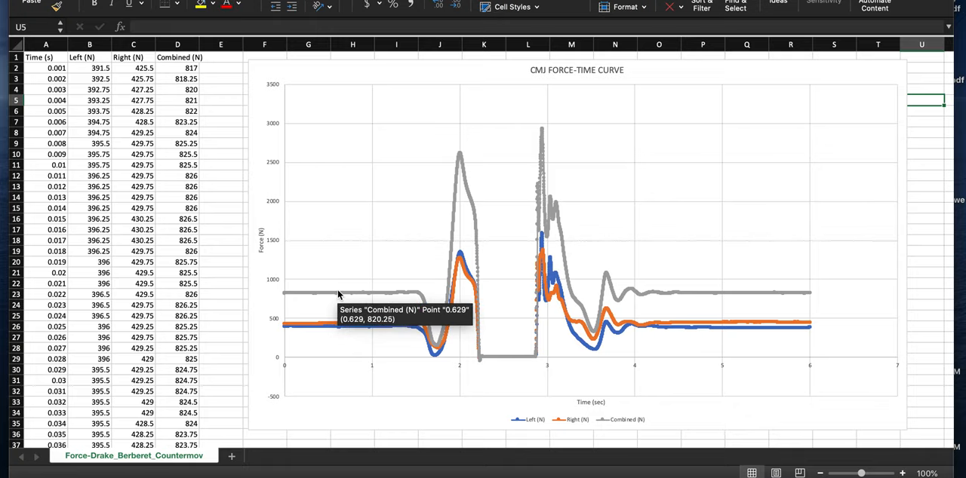
{"action": "mouse_move", "coordinate": [369, 300]}
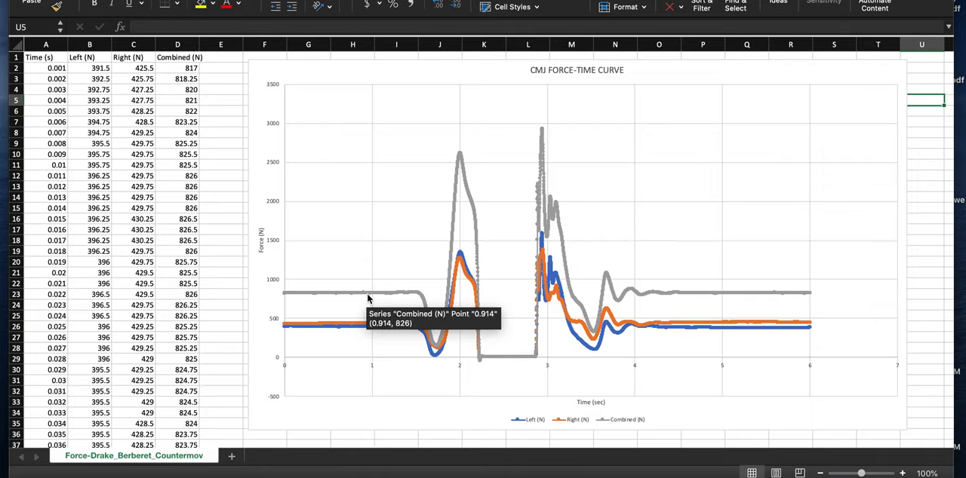
{"action": "mouse_move", "coordinate": [396, 296]}
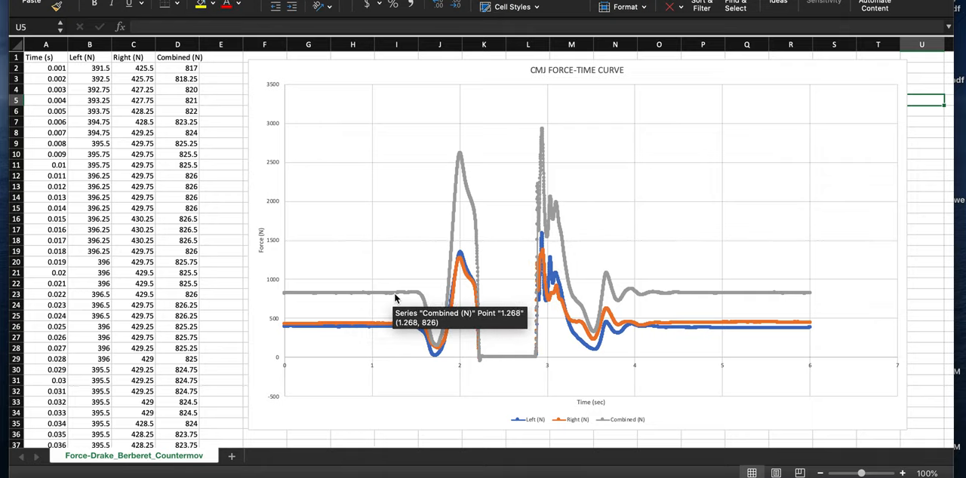
{"action": "mouse_move", "coordinate": [413, 296]}
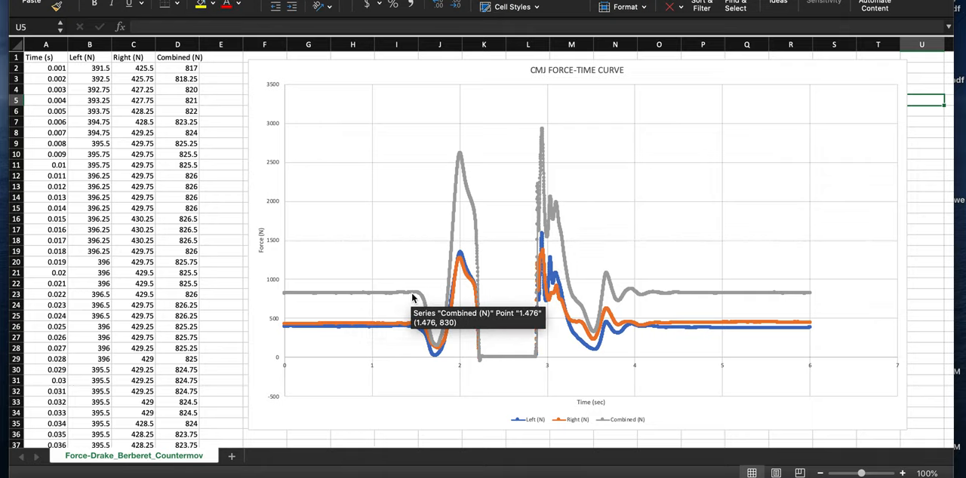
{"action": "mouse_move", "coordinate": [420, 299]}
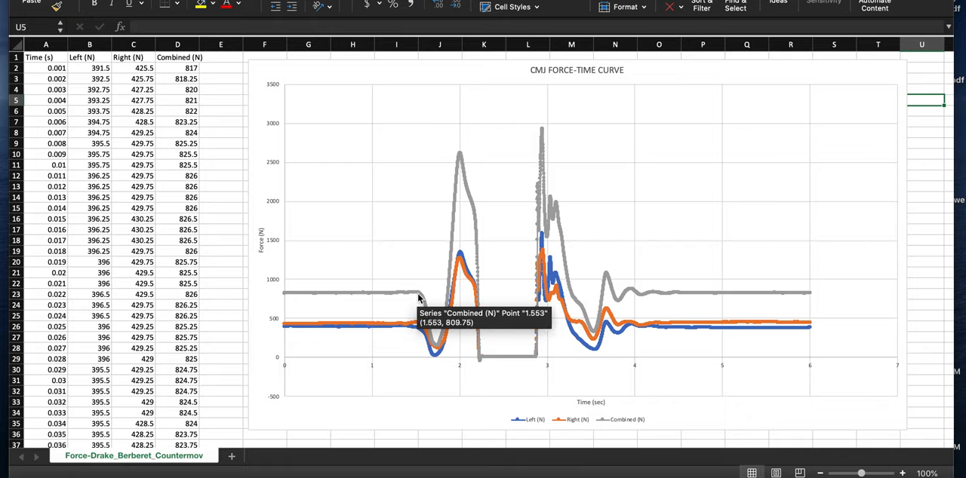
{"action": "mouse_move", "coordinate": [424, 299]}
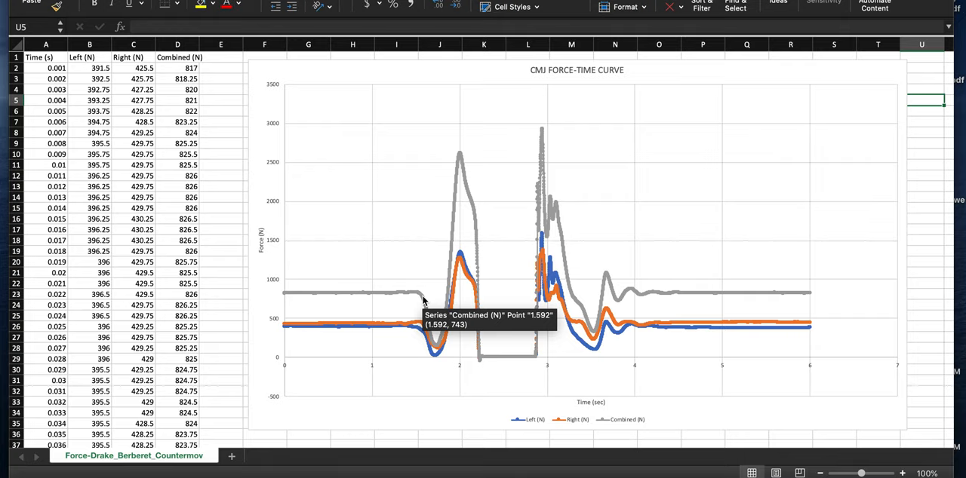
{"action": "mouse_move", "coordinate": [425, 305]}
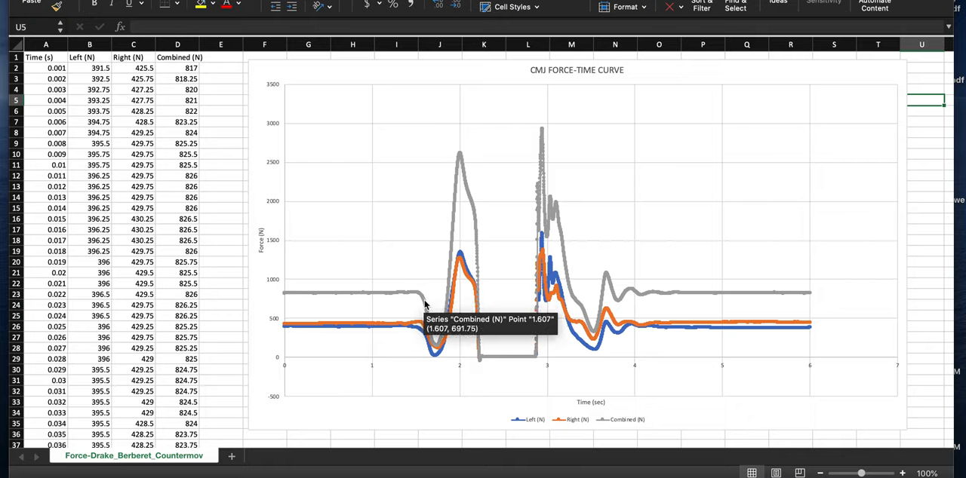
{"action": "mouse_move", "coordinate": [430, 332]}
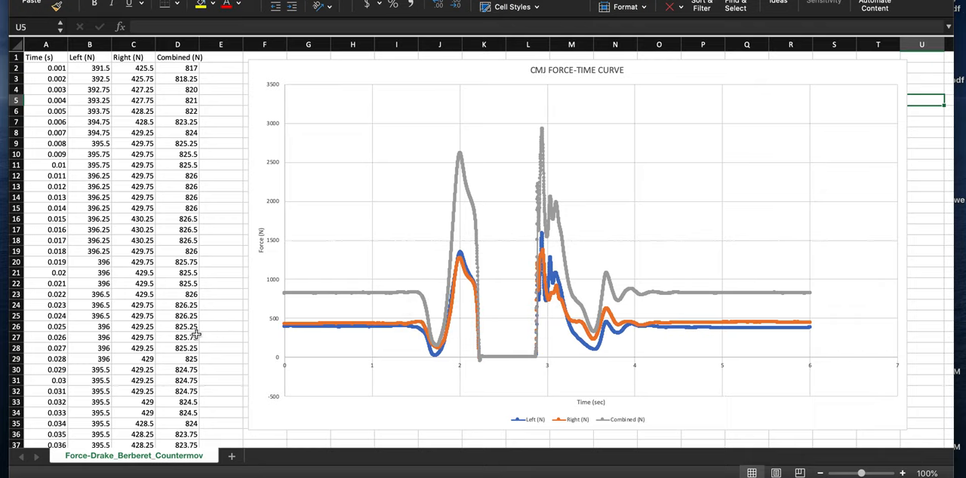
{"action": "mouse_move", "coordinate": [420, 308]}
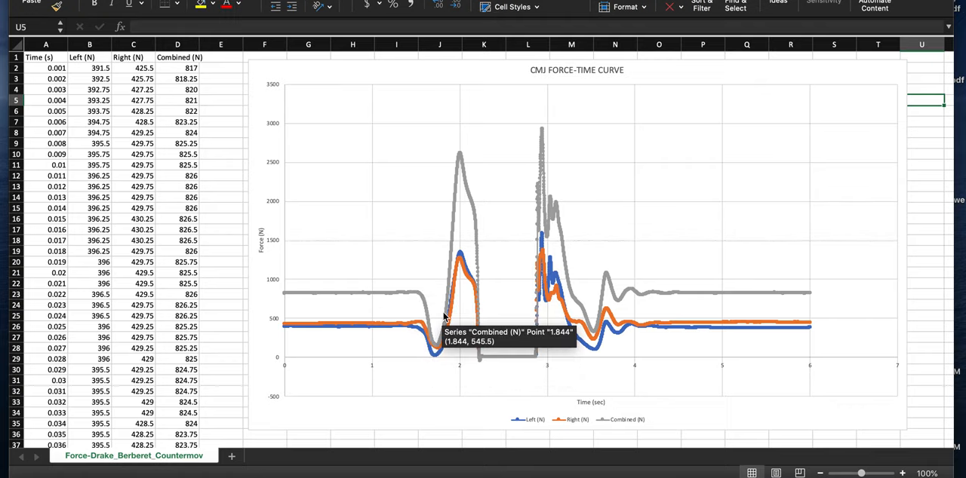
{"action": "mouse_move", "coordinate": [448, 302]}
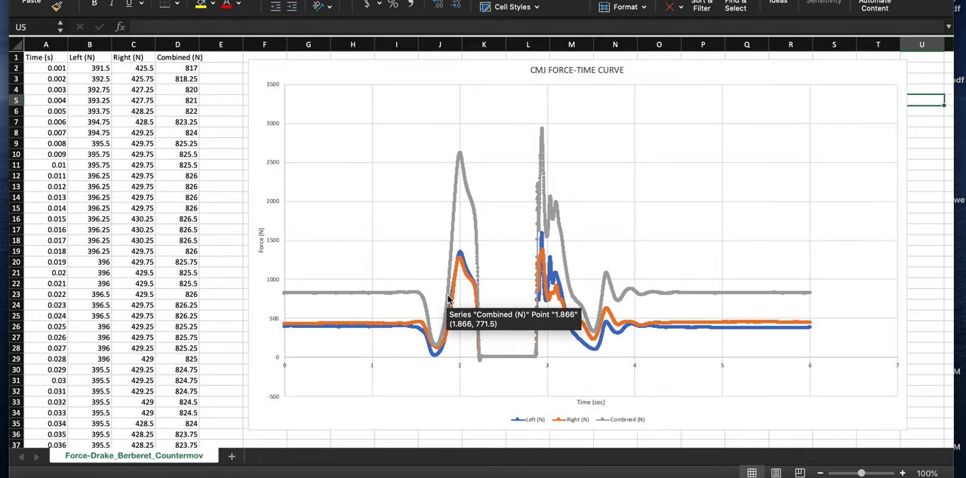
{"action": "mouse_move", "coordinate": [433, 294]}
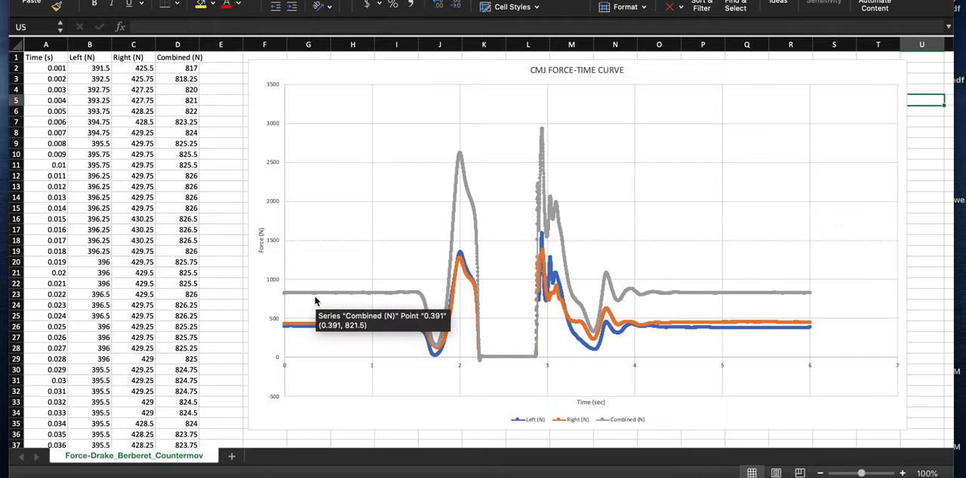
{"action": "mouse_move", "coordinate": [449, 301]}
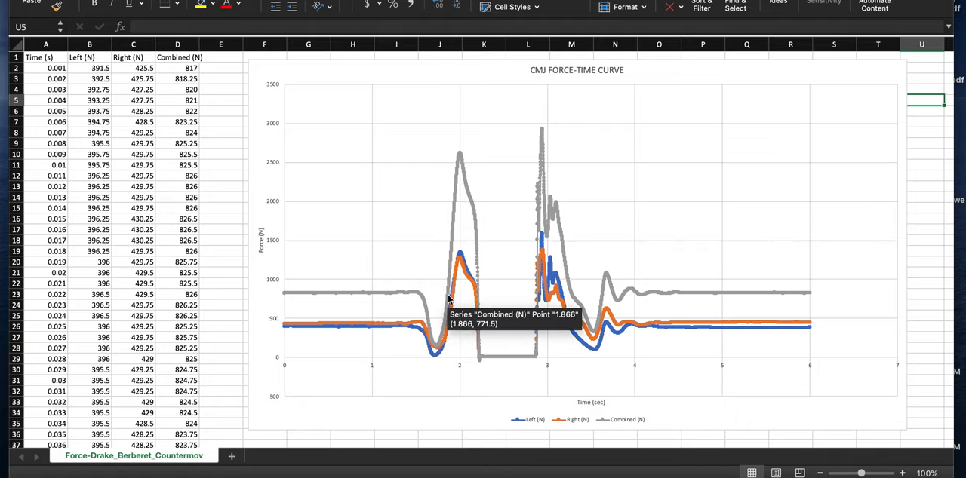
{"action": "mouse_move", "coordinate": [466, 210]}
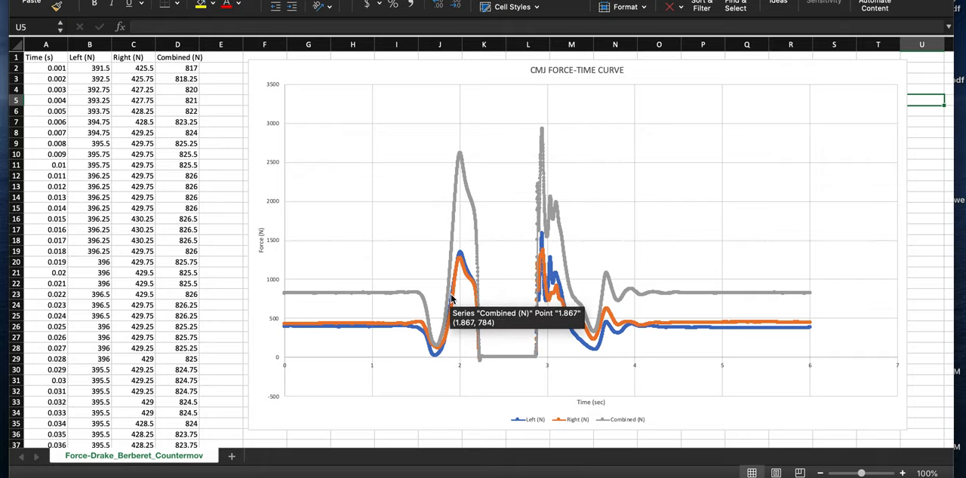
{"action": "mouse_move", "coordinate": [460, 300]}
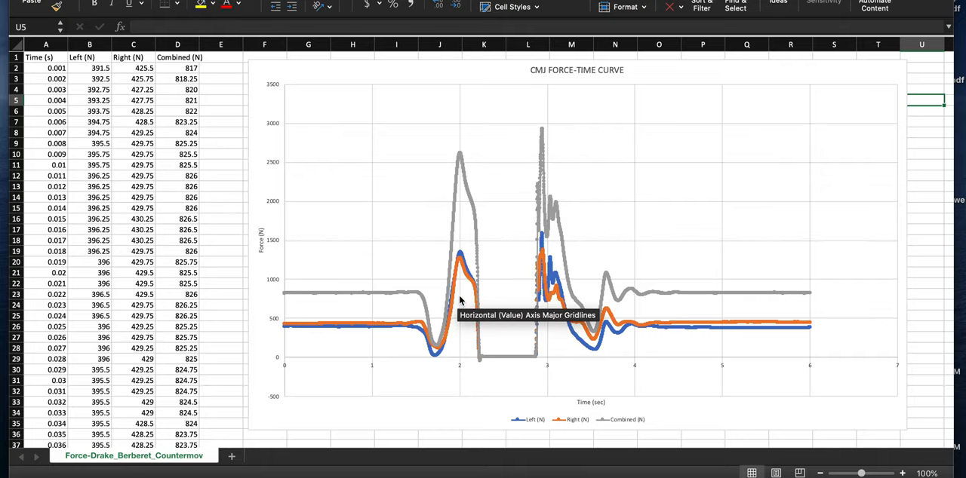
{"action": "mouse_move", "coordinate": [461, 162]}
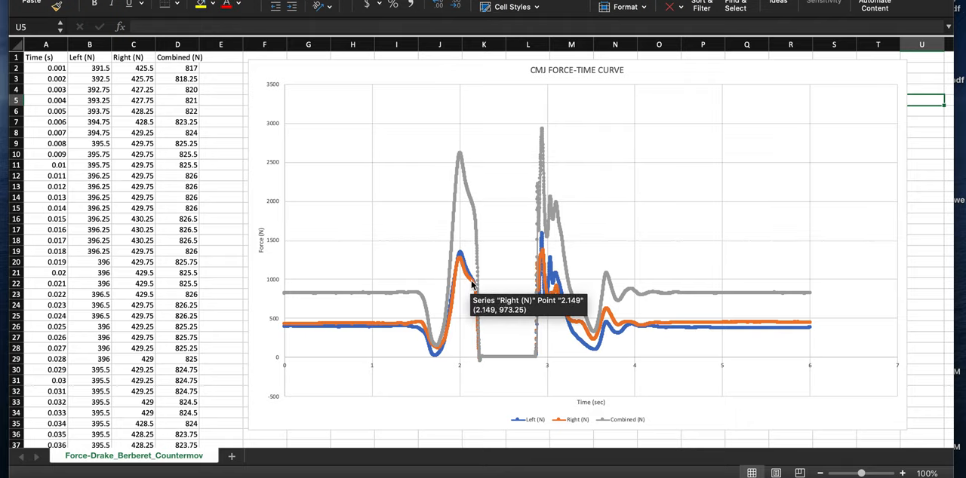
{"action": "mouse_move", "coordinate": [461, 164]}
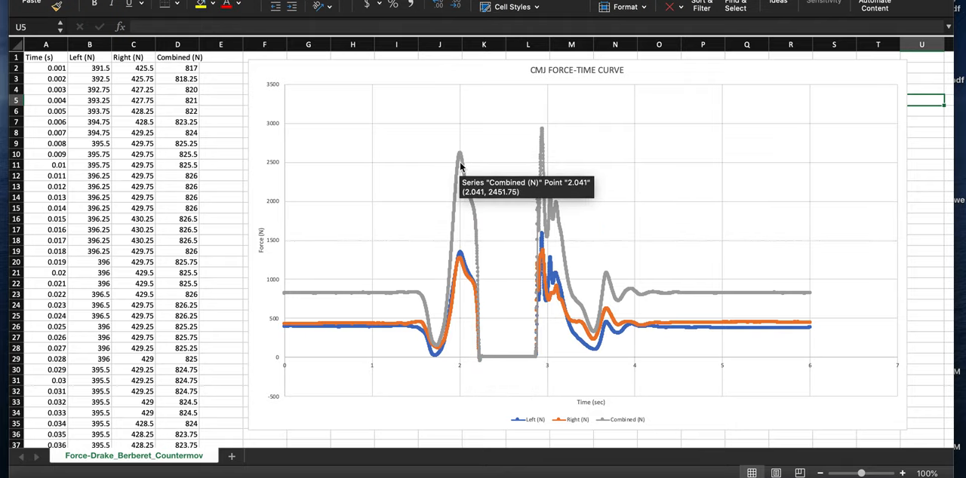
{"action": "mouse_move", "coordinate": [464, 224]}
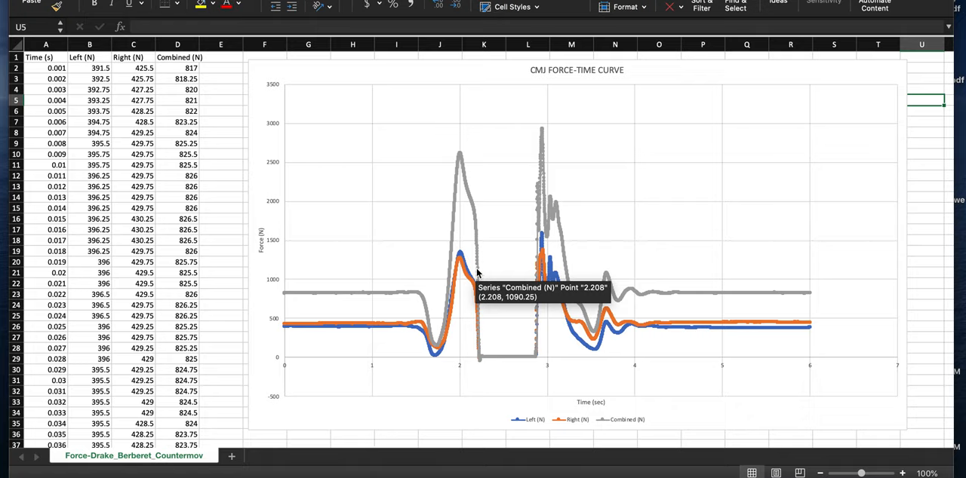
{"action": "mouse_move", "coordinate": [474, 333]}
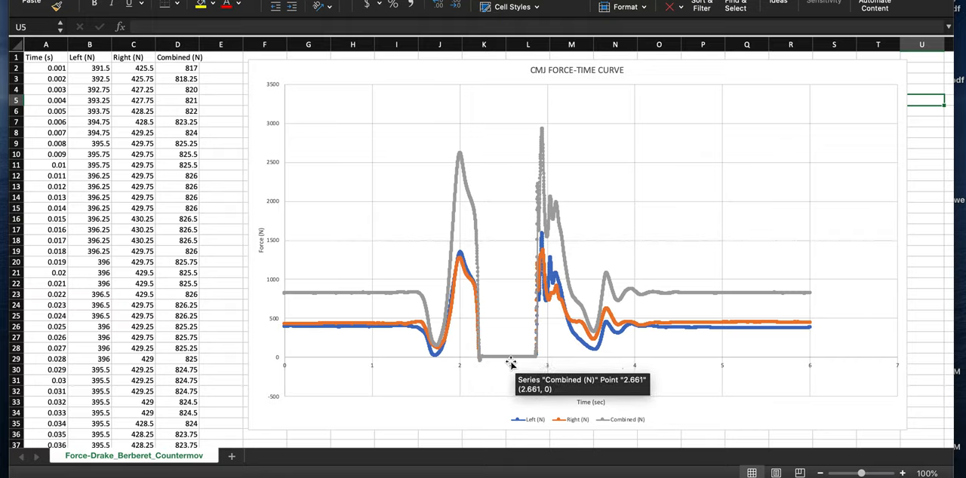
{"action": "mouse_move", "coordinate": [491, 358]}
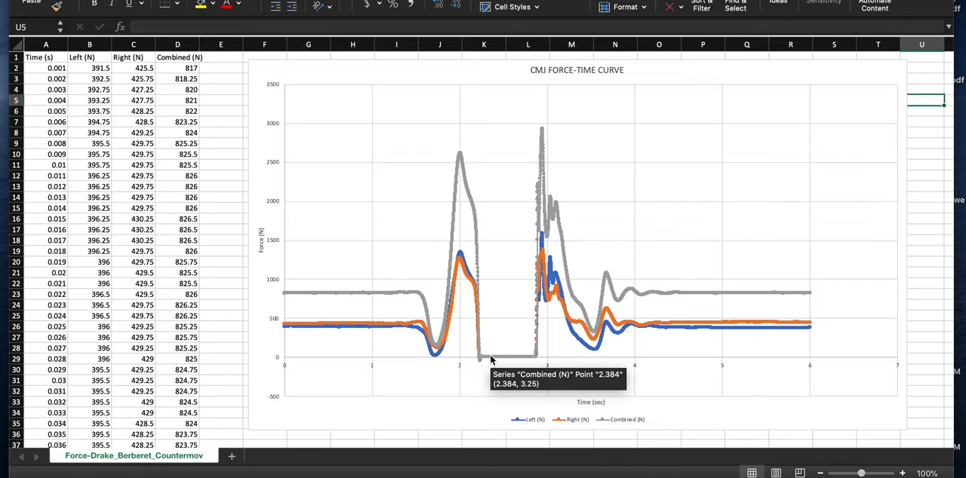
{"action": "mouse_move", "coordinate": [479, 364]}
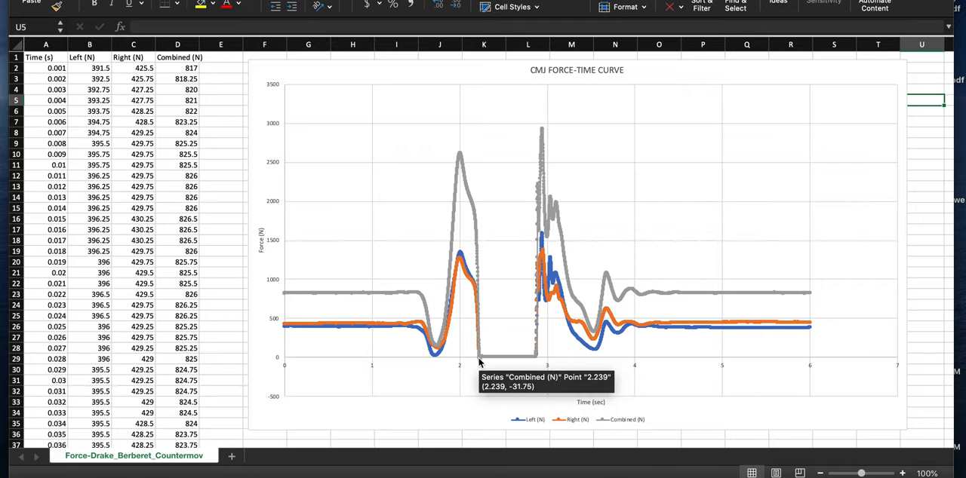
{"action": "mouse_move", "coordinate": [484, 361]}
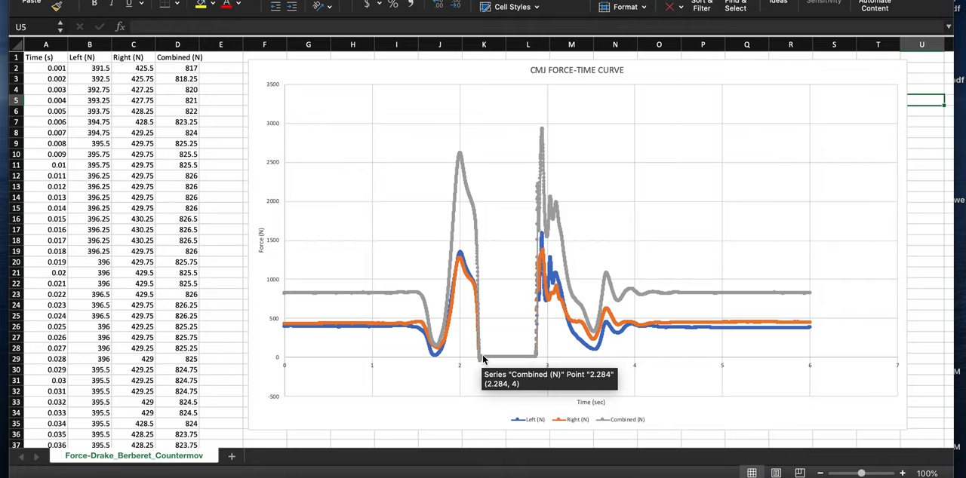
{"action": "mouse_move", "coordinate": [493, 360]}
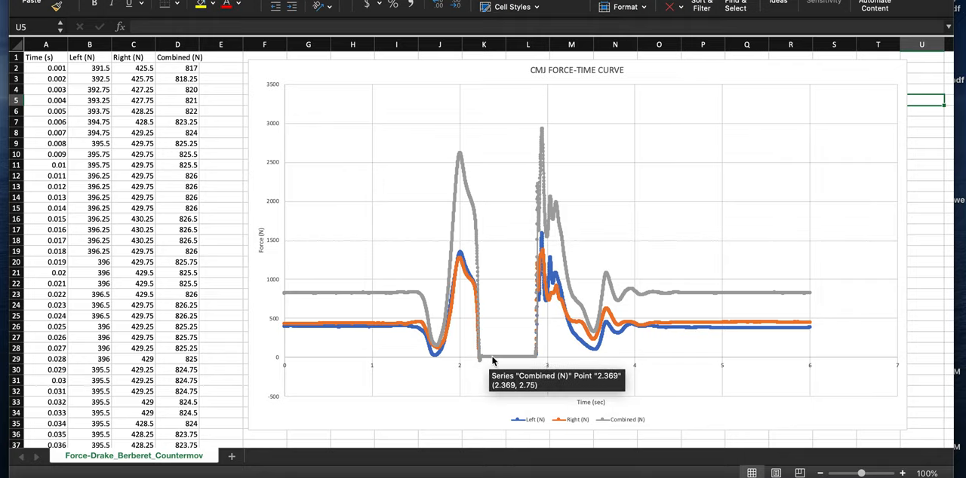
{"action": "mouse_move", "coordinate": [539, 145]}
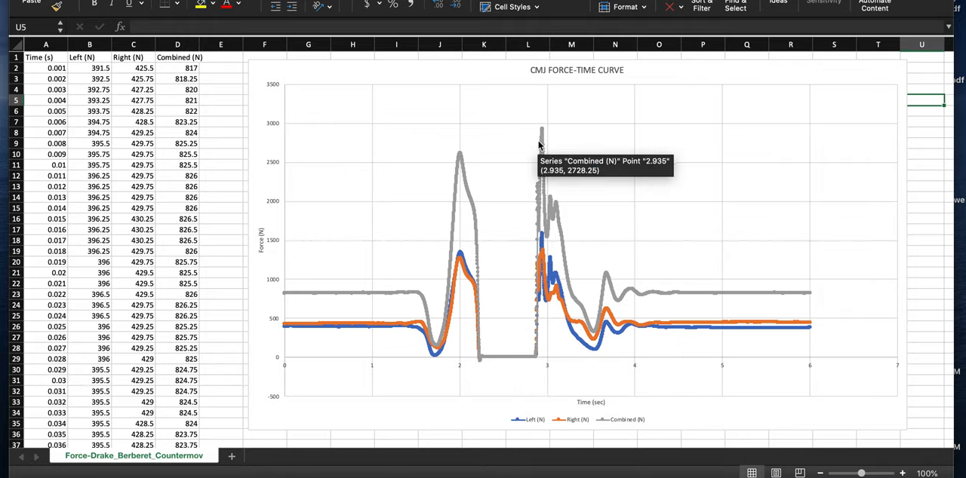
{"action": "mouse_move", "coordinate": [542, 134]}
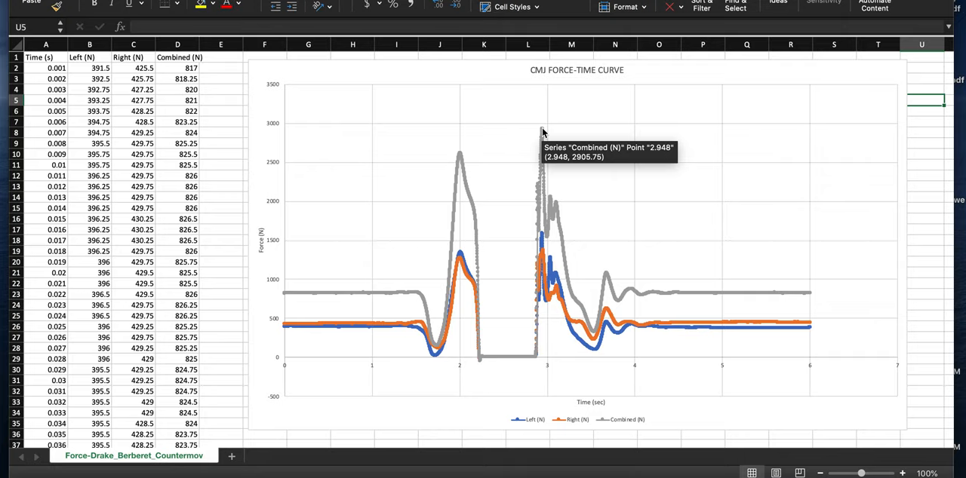
{"action": "mouse_move", "coordinate": [460, 156]}
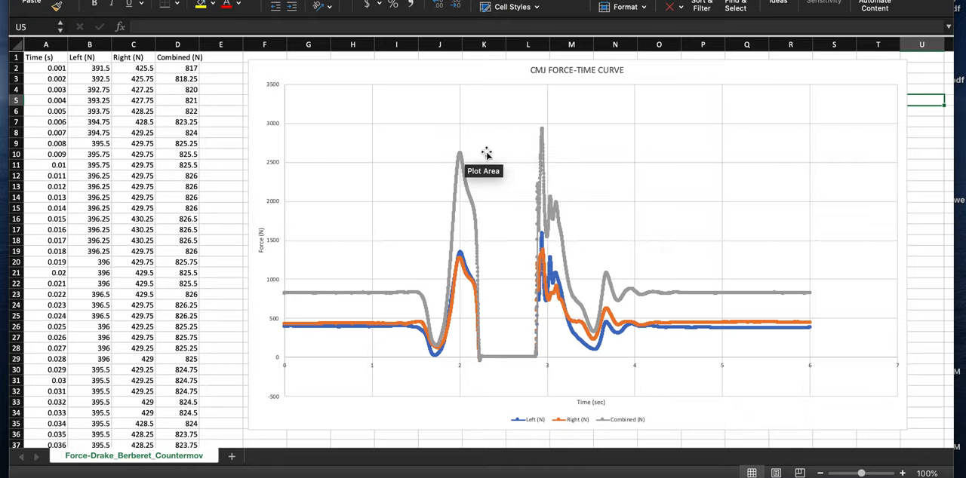
{"action": "mouse_move", "coordinate": [549, 221]}
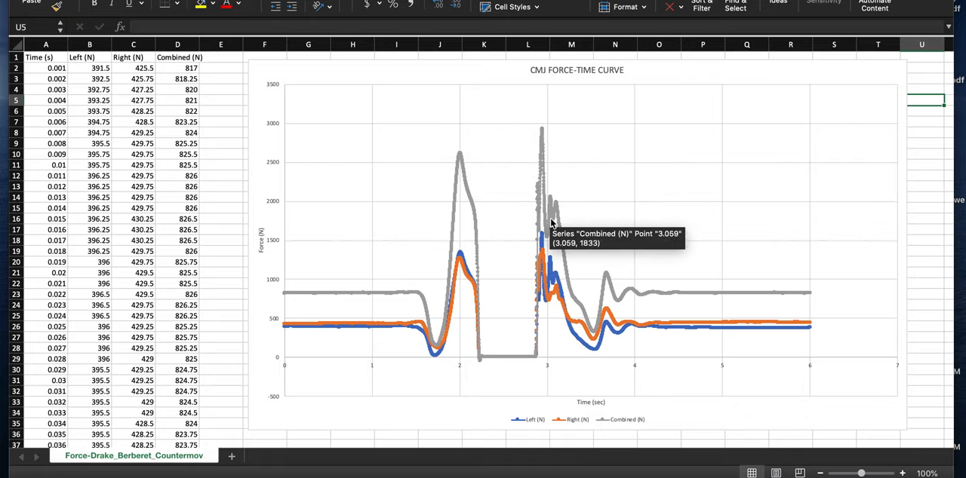
{"action": "mouse_move", "coordinate": [587, 264]}
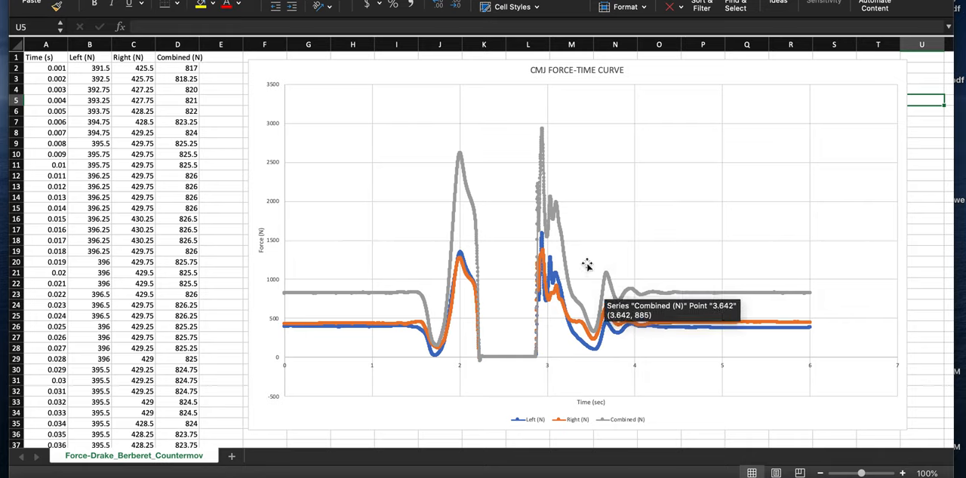
{"action": "mouse_move", "coordinate": [610, 291]}
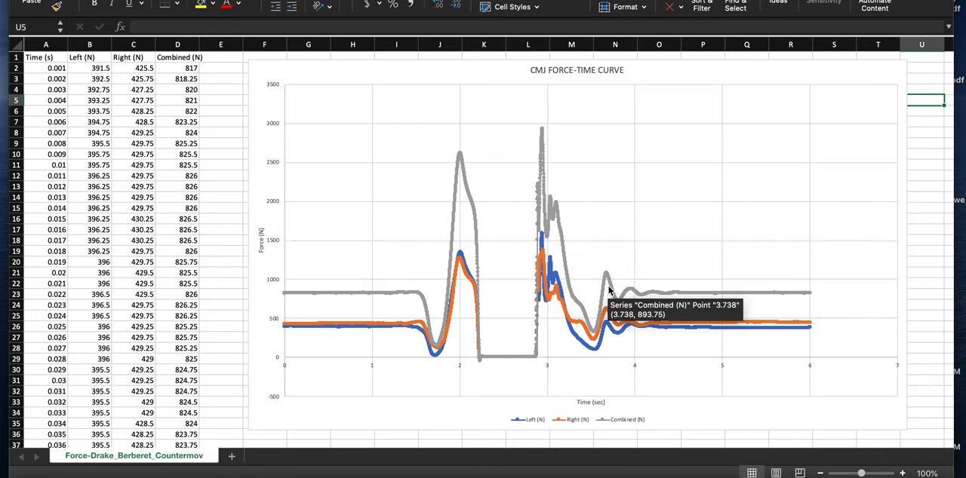